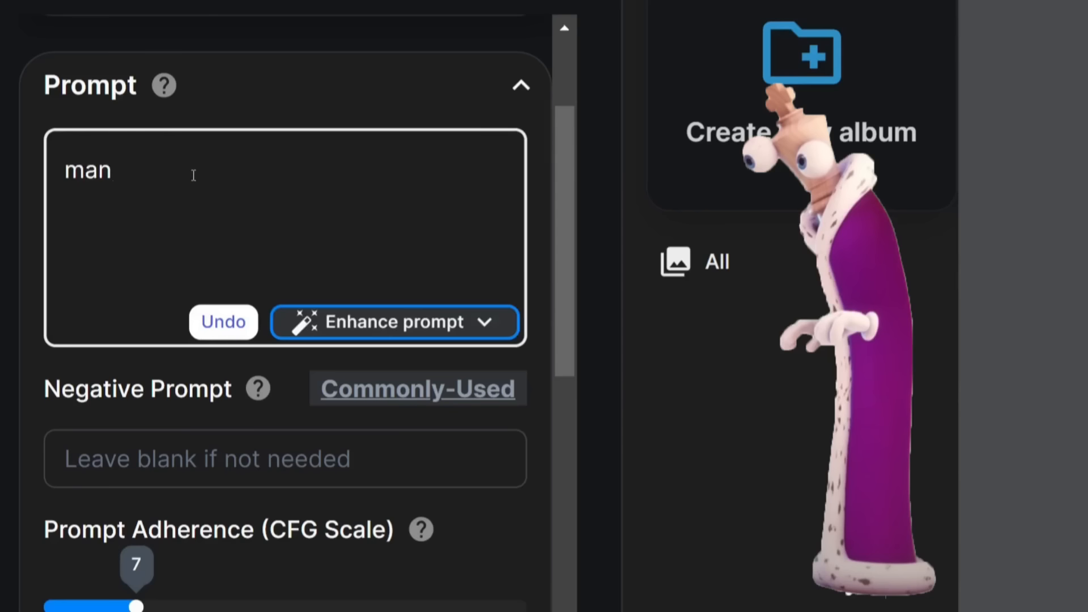
pyautogui.write(', 48 years old, blon')
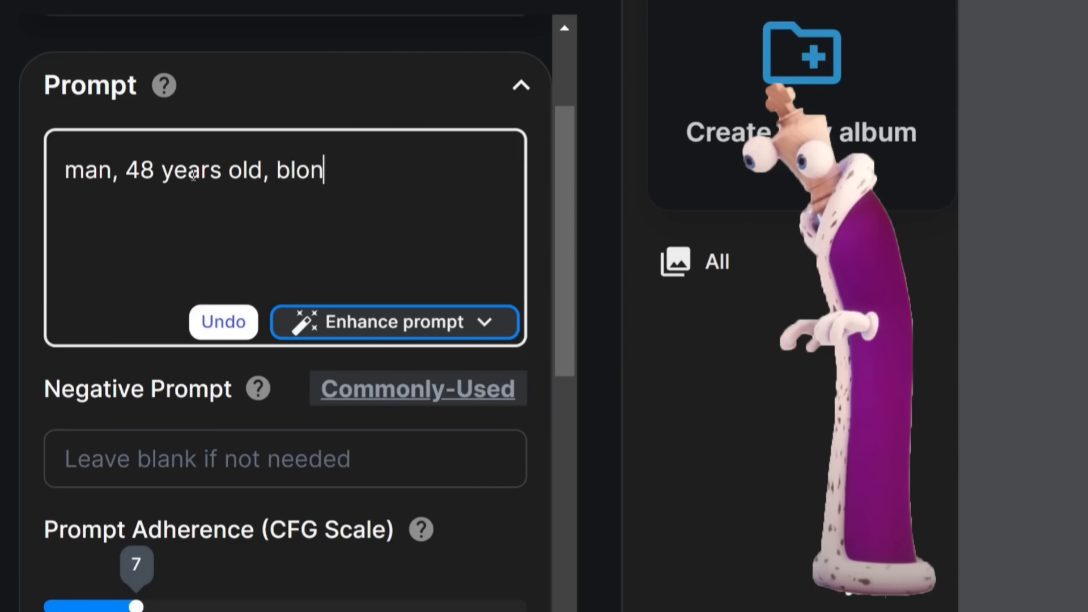
pyautogui.write('de hair, round glosses, nerdy')
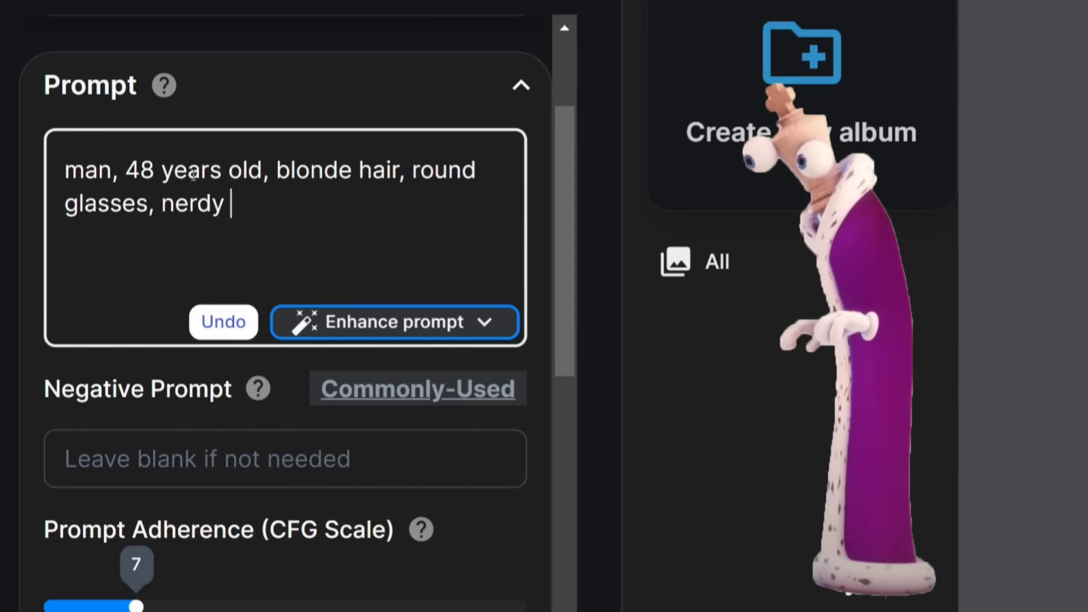
pyautogui.write('look, wearing purple bathr')
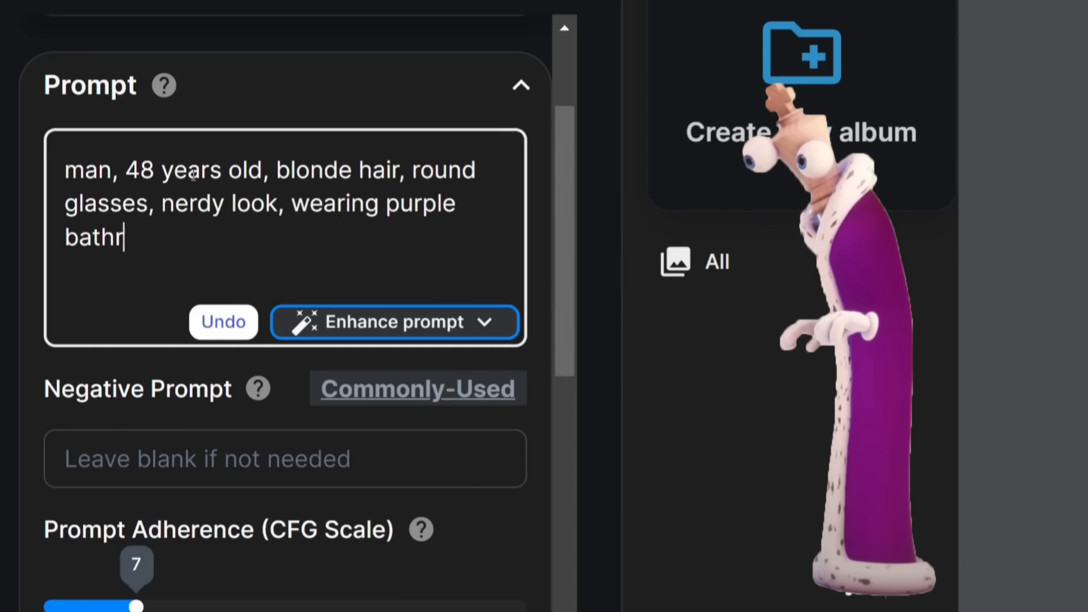
pyautogui.write('obe, wearing white glove')
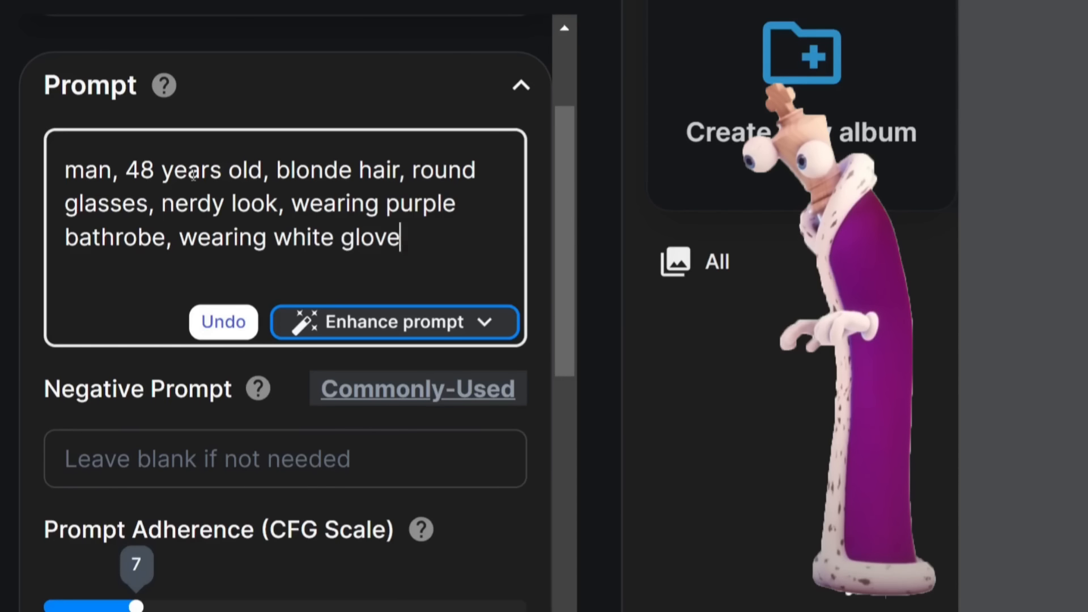
pyautogui.write('s, holding chess piec')
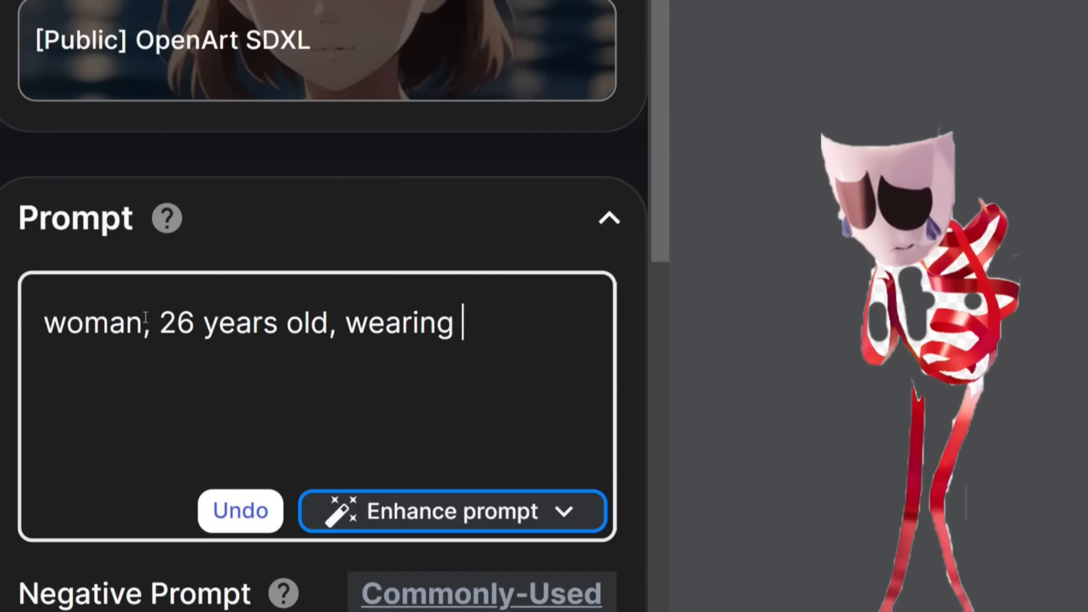
pyautogui.write('opera theatre tragedy mask, holdin')
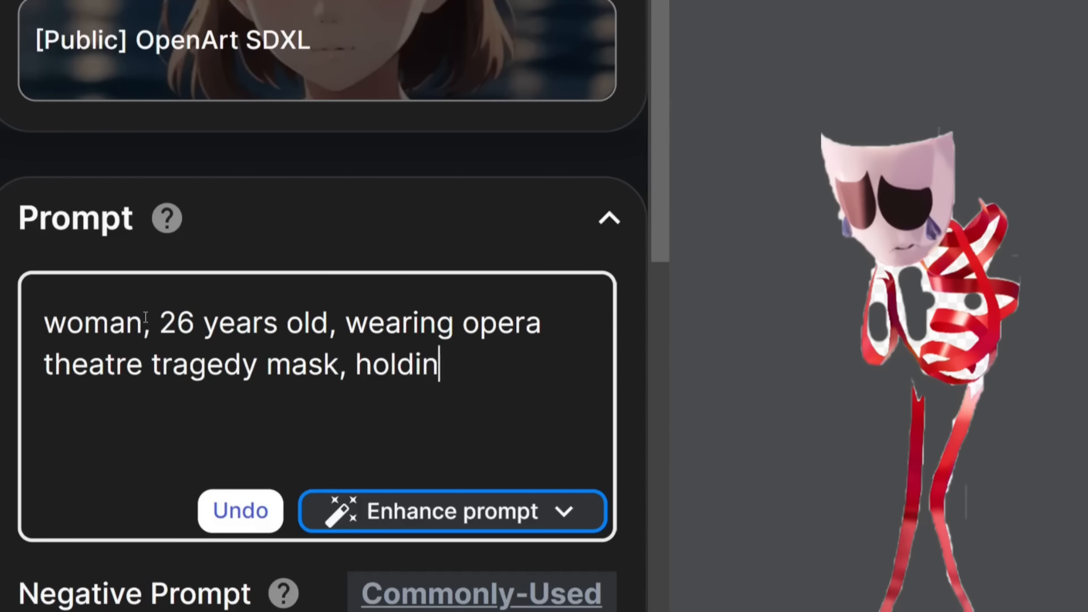
pyautogui.write('g in hand an opera theatre com')
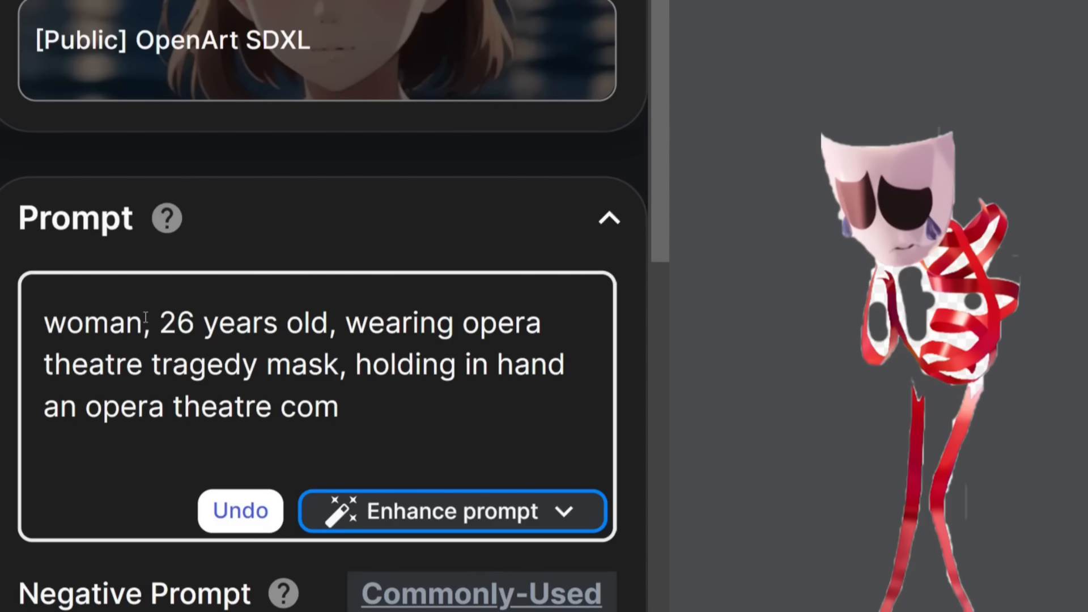
pyautogui.write('edy mask, wearing red ribbon lon')
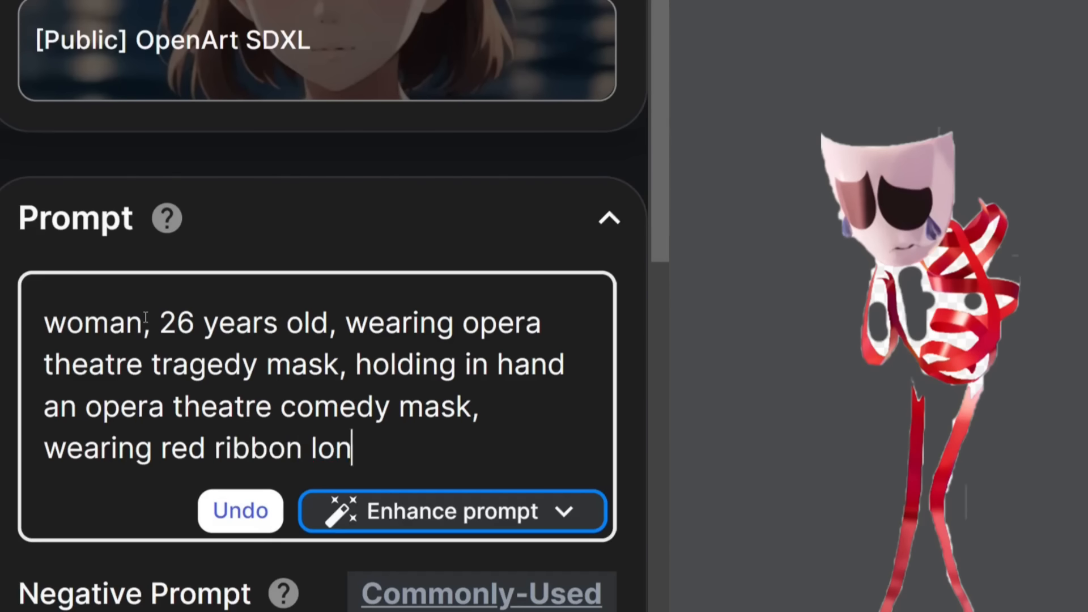
pyautogui.write('g sleeve shirt')
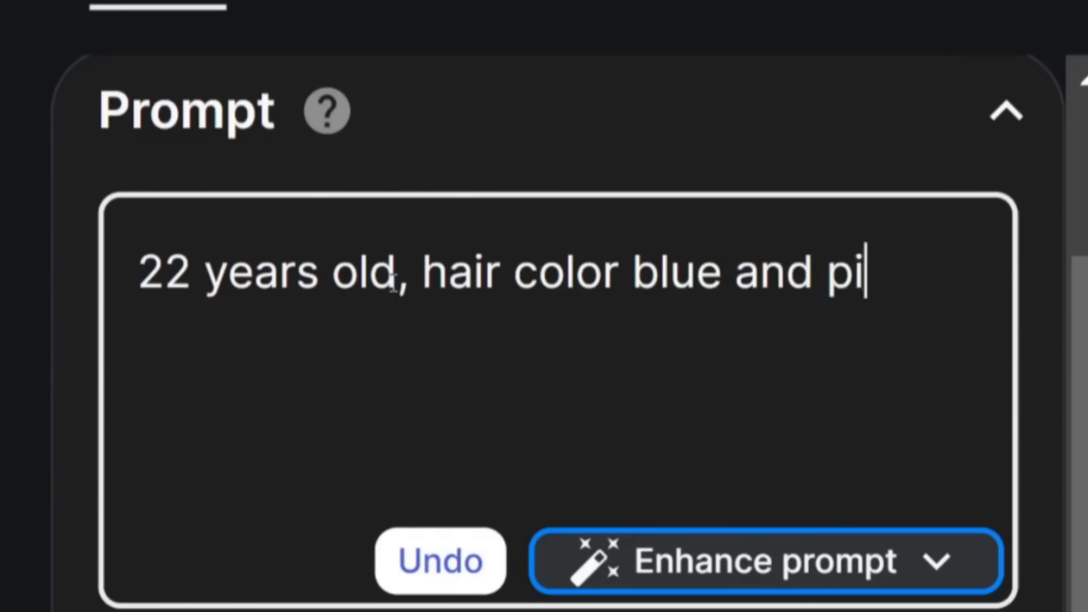
pyautogui.write('nk, funky cool gla')
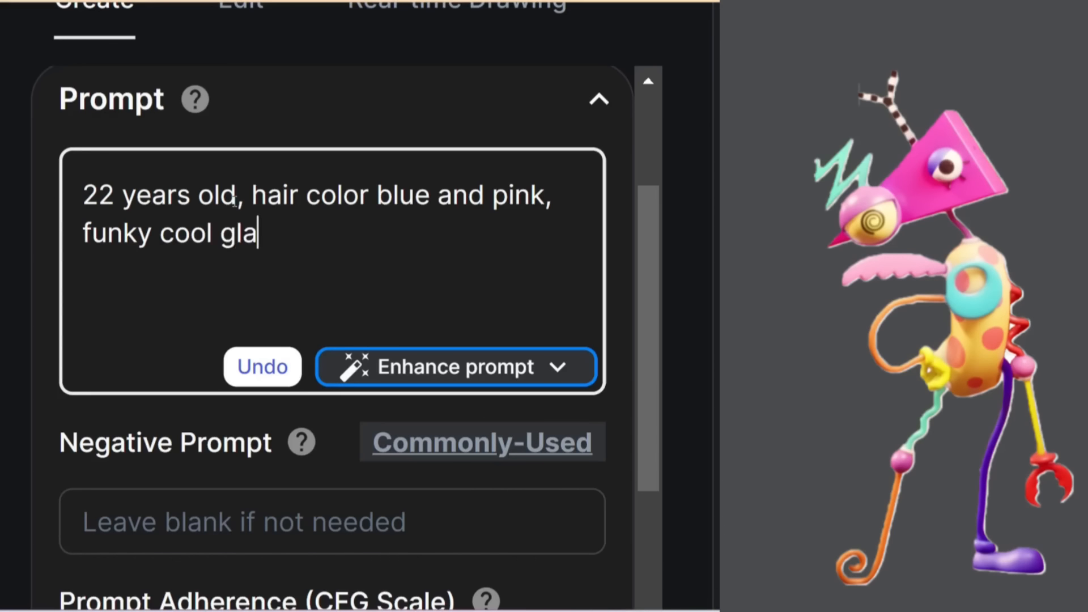
pyautogui.write('sses, colorful headpho')
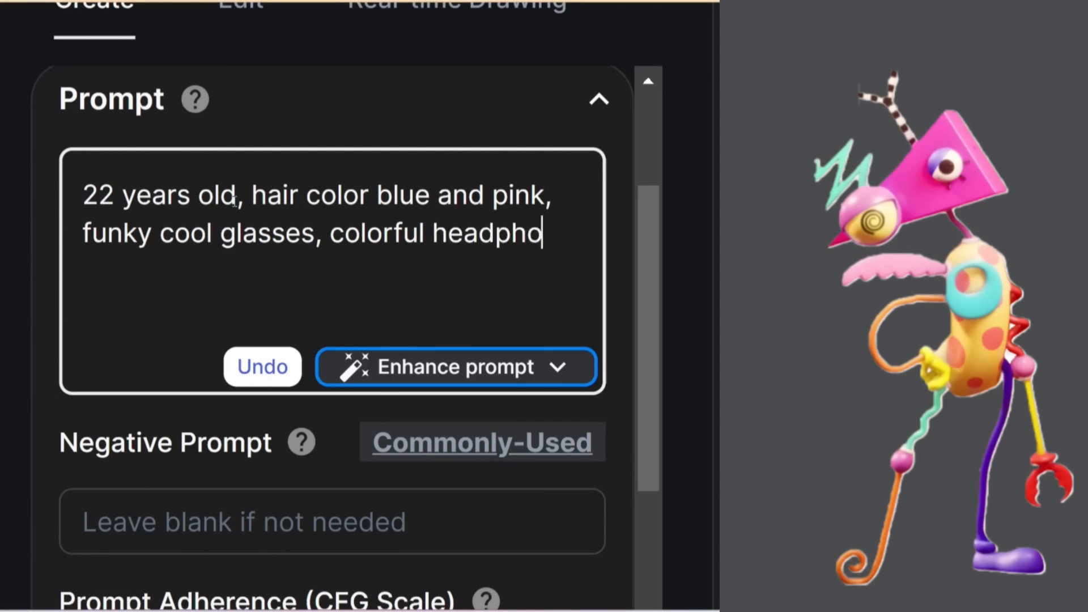
pyautogui.write('nes, colorful tie dye')
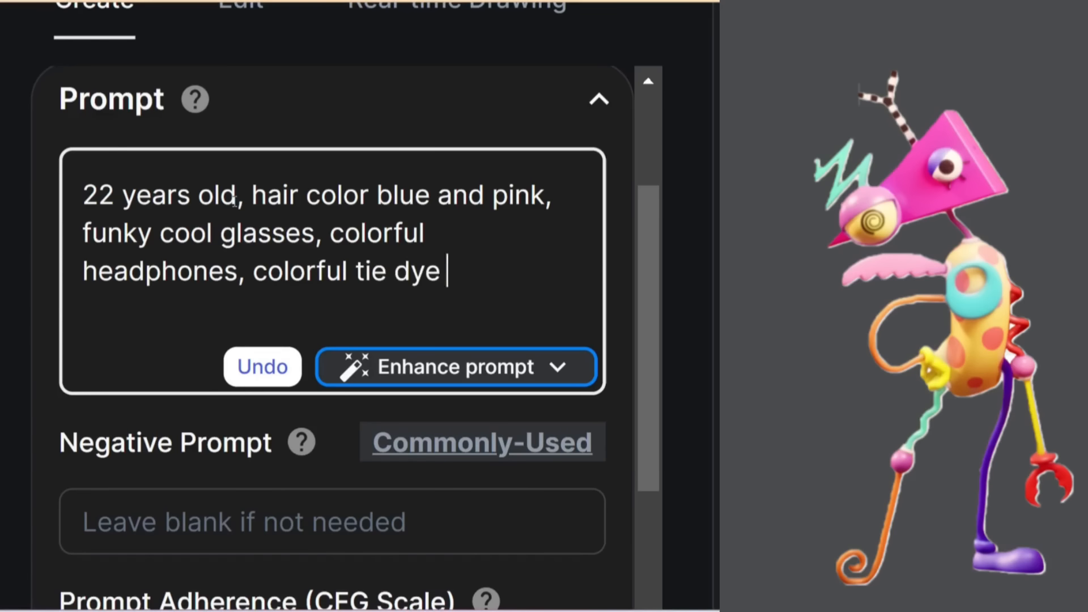
pyautogui.write('shirt.')
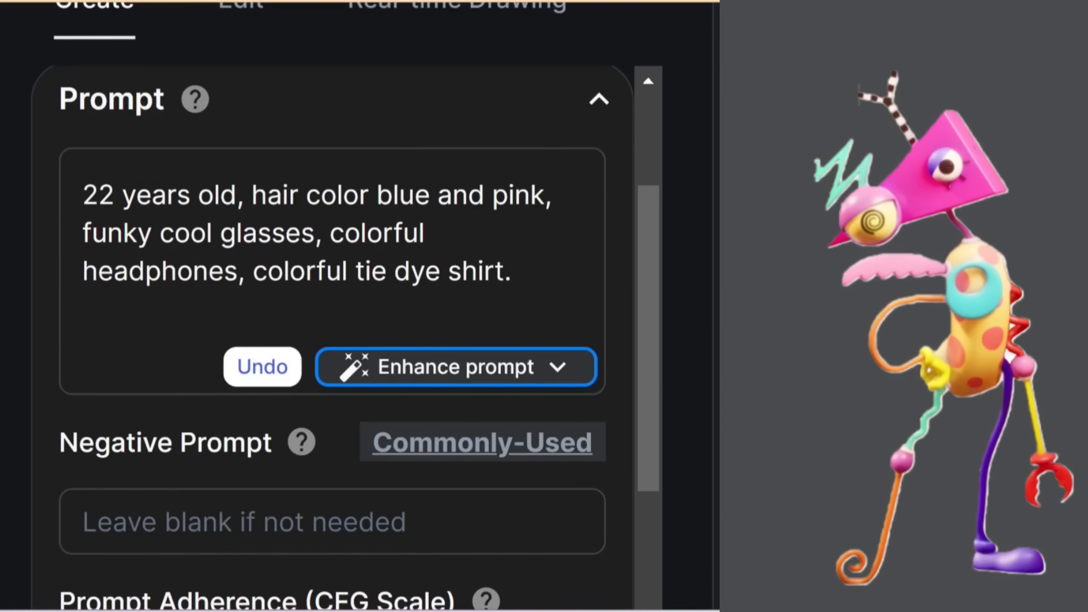